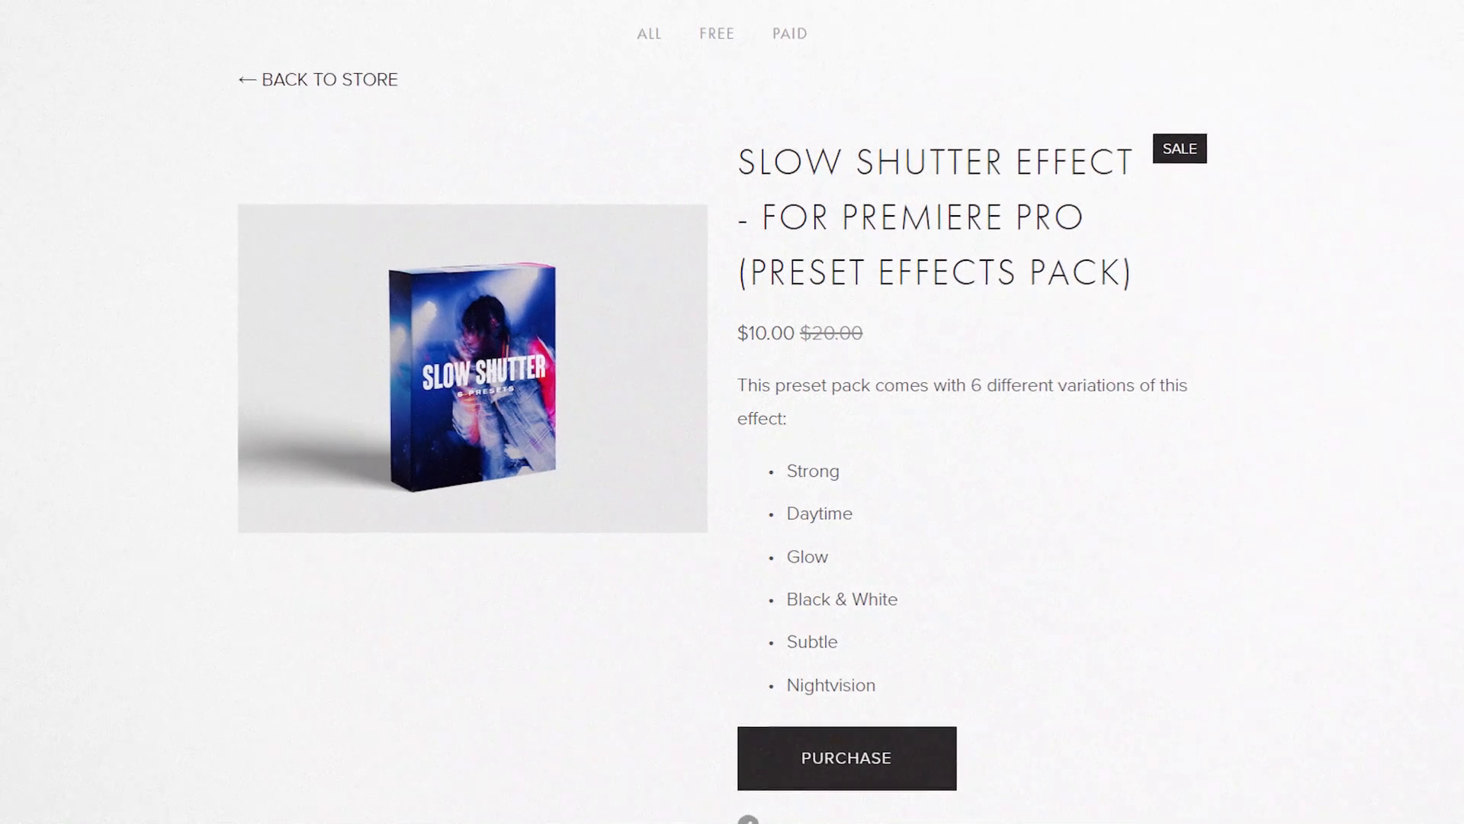
# Play and pause the ghosting clip in the Program Monitor.
pyautogui.scroll(-3)
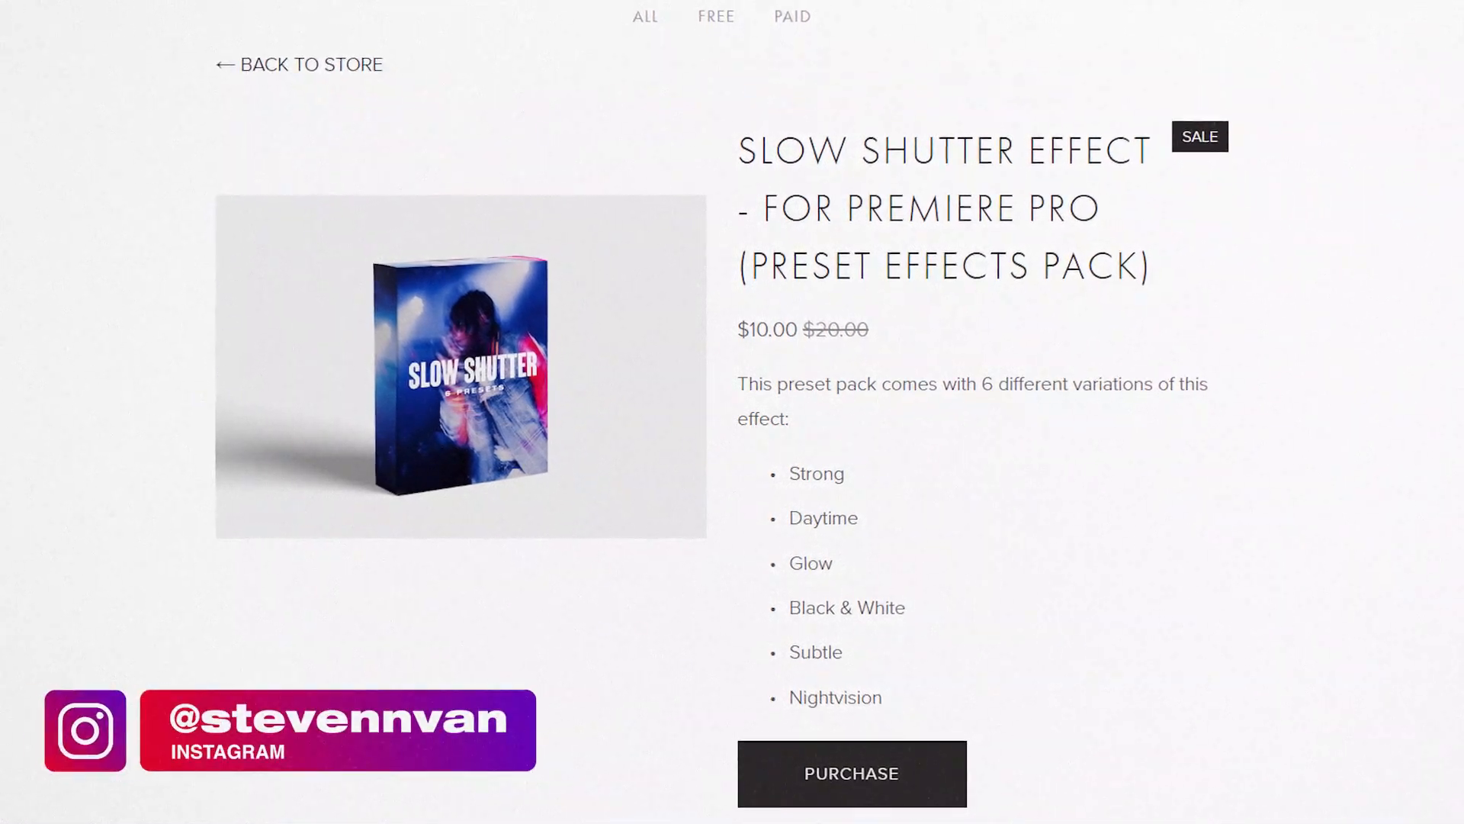
pyautogui.scroll(-3)
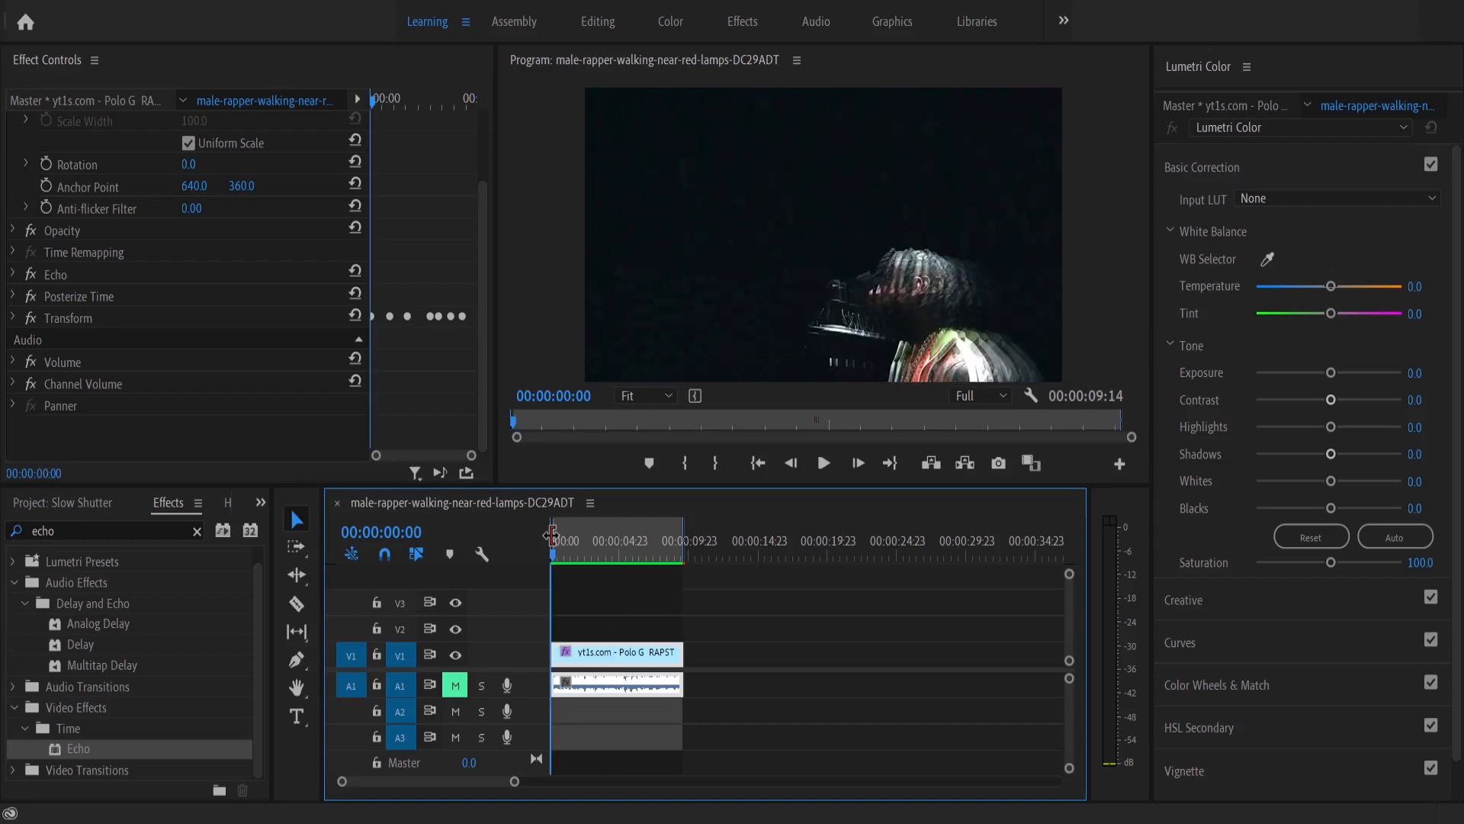
pyautogui.click(822, 462)
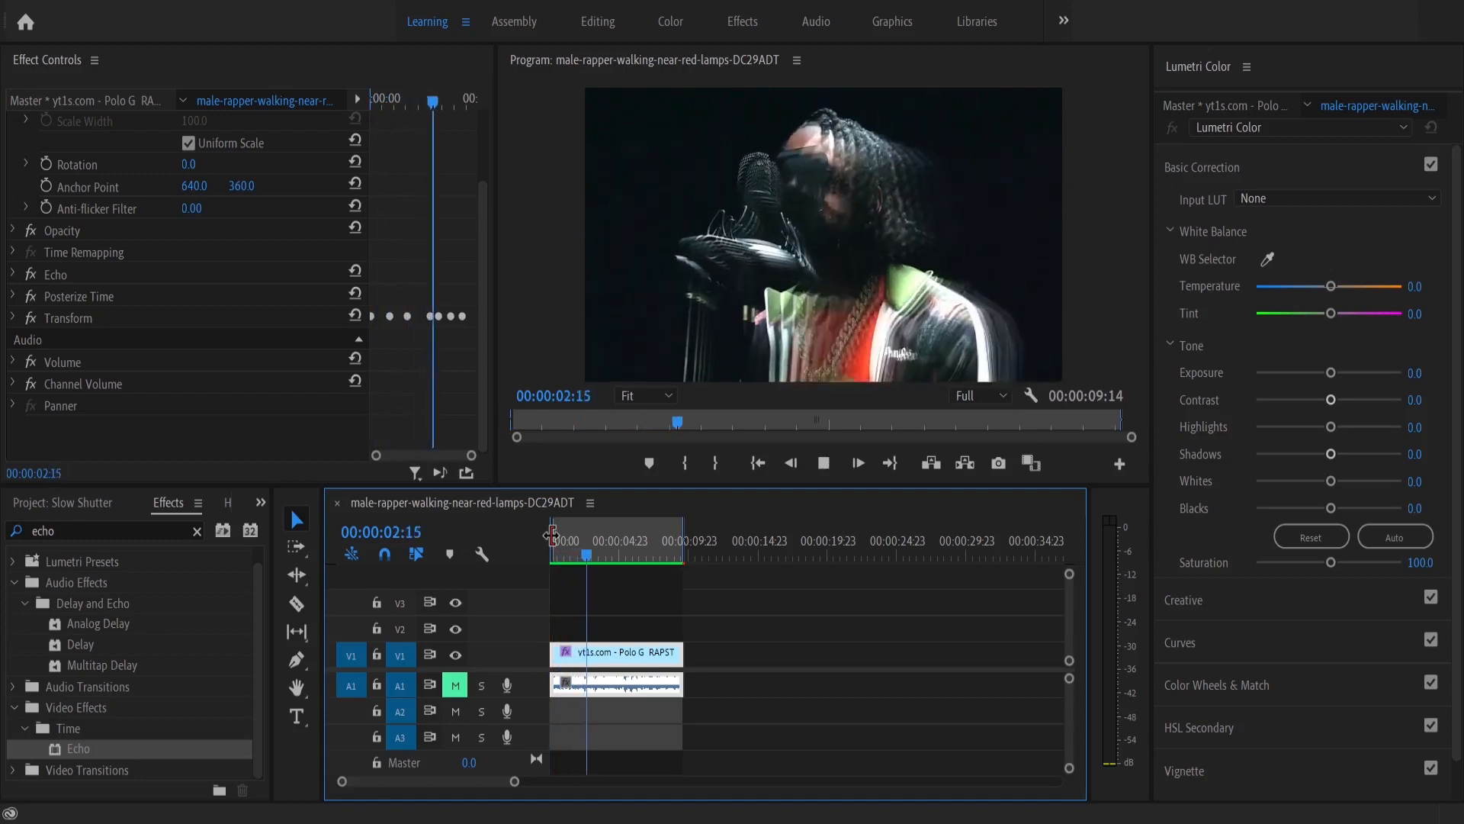
pyautogui.click(821, 462)
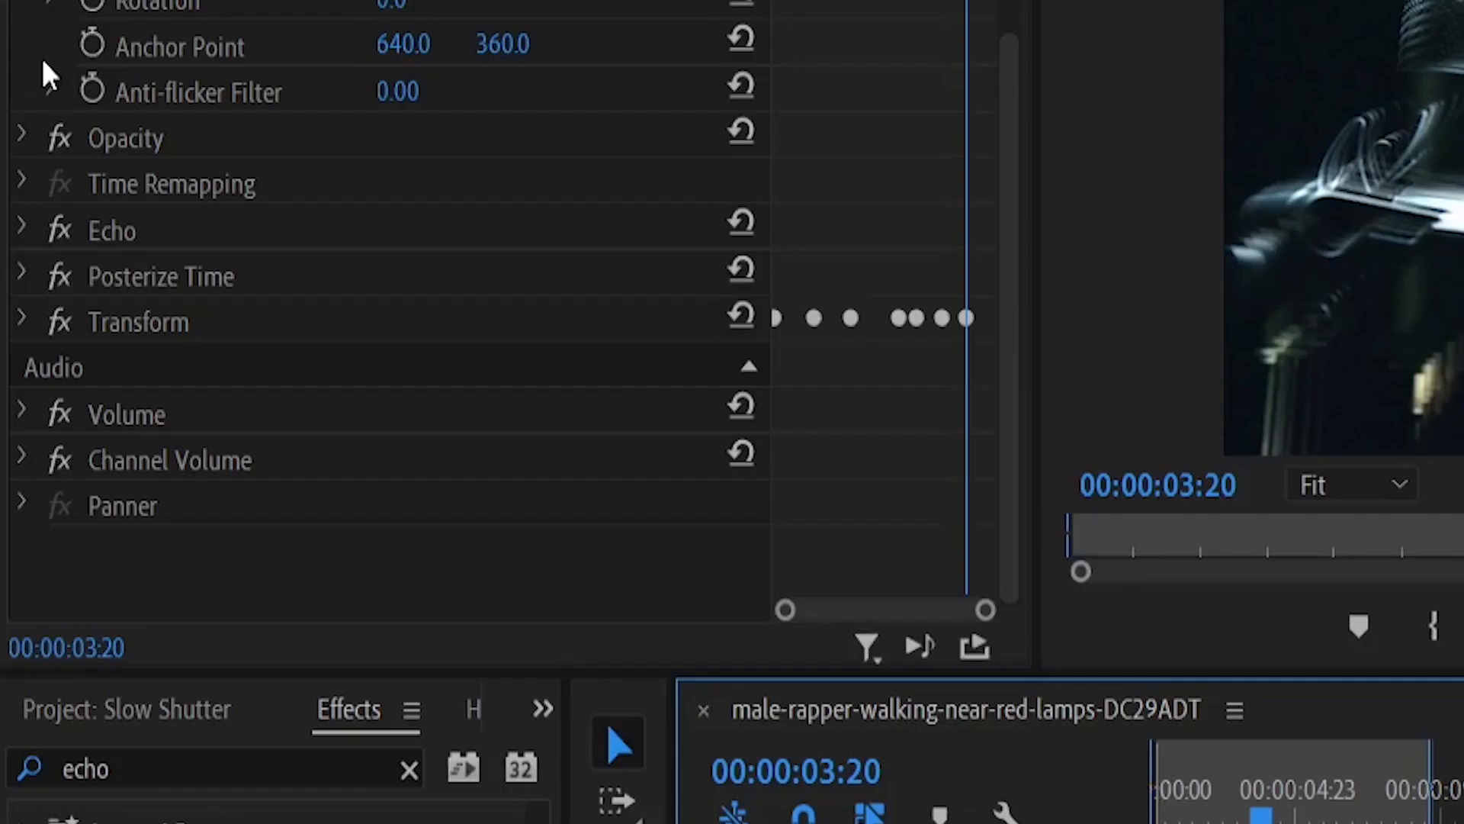
# Expand Echo's settings, set the monitor to Fit, and replay from about four seconds.
pyautogui.click(23, 230)
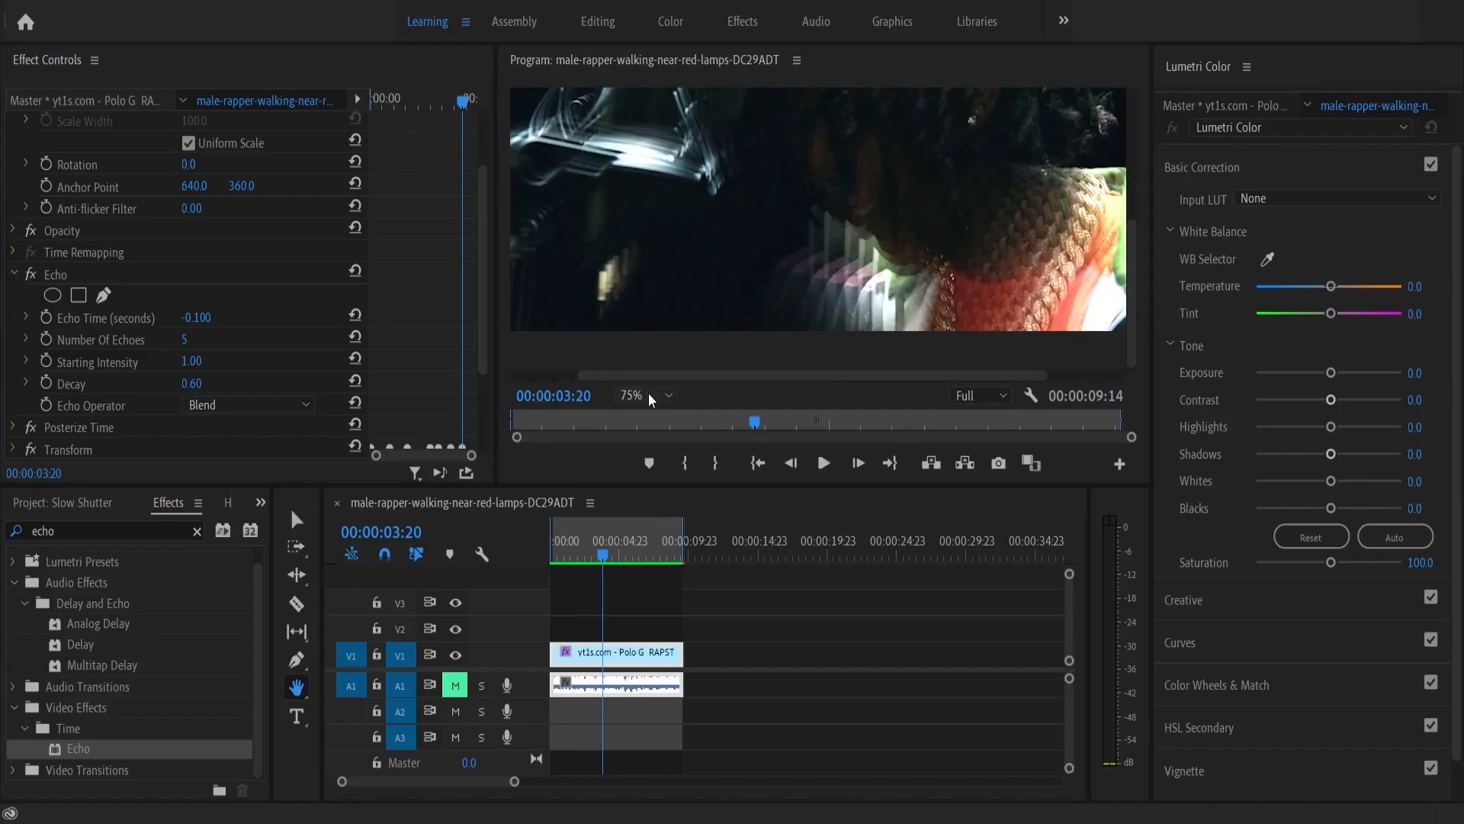
pyautogui.click(645, 395)
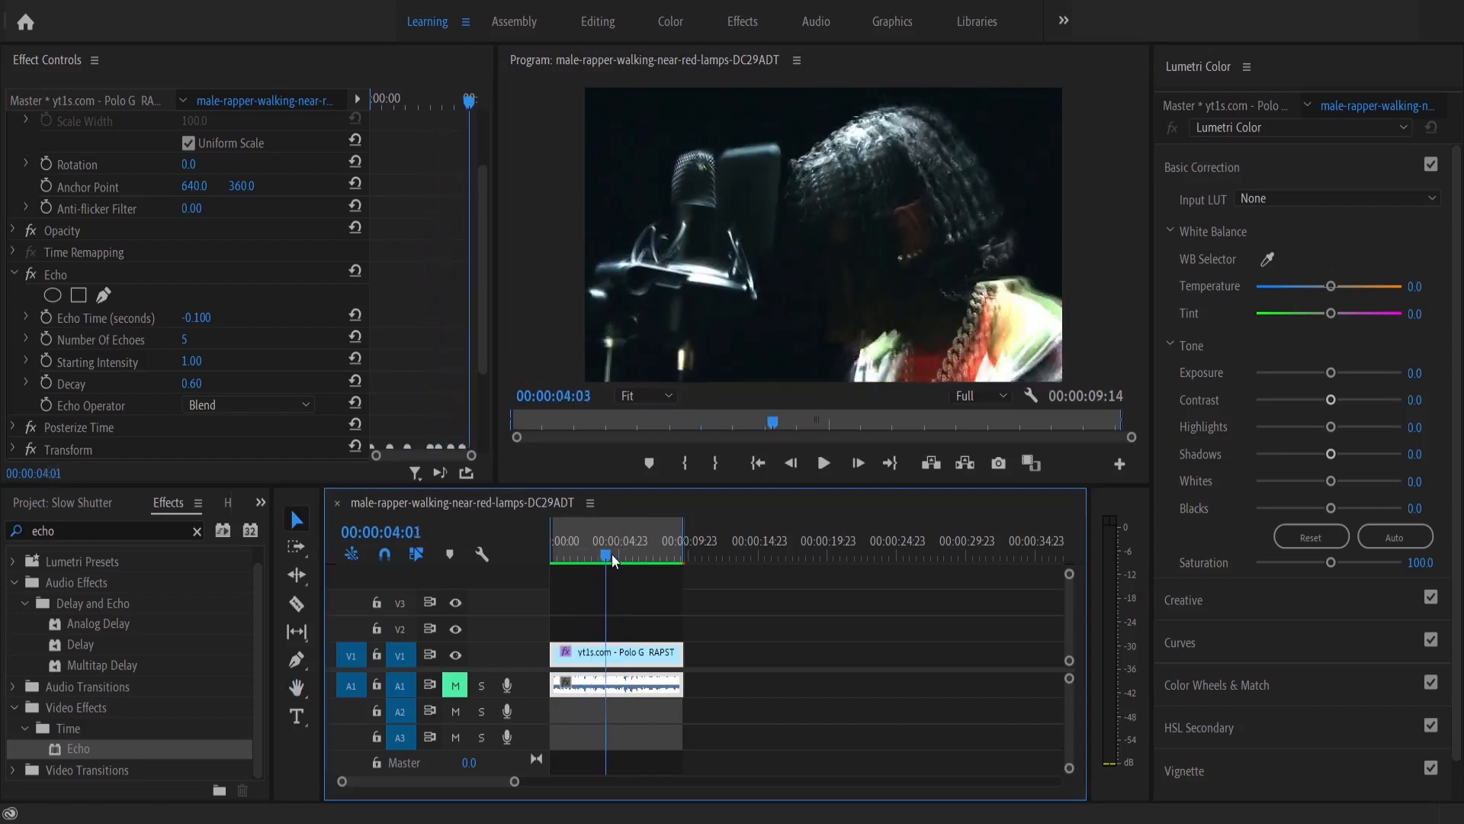
pyautogui.click(598, 565)
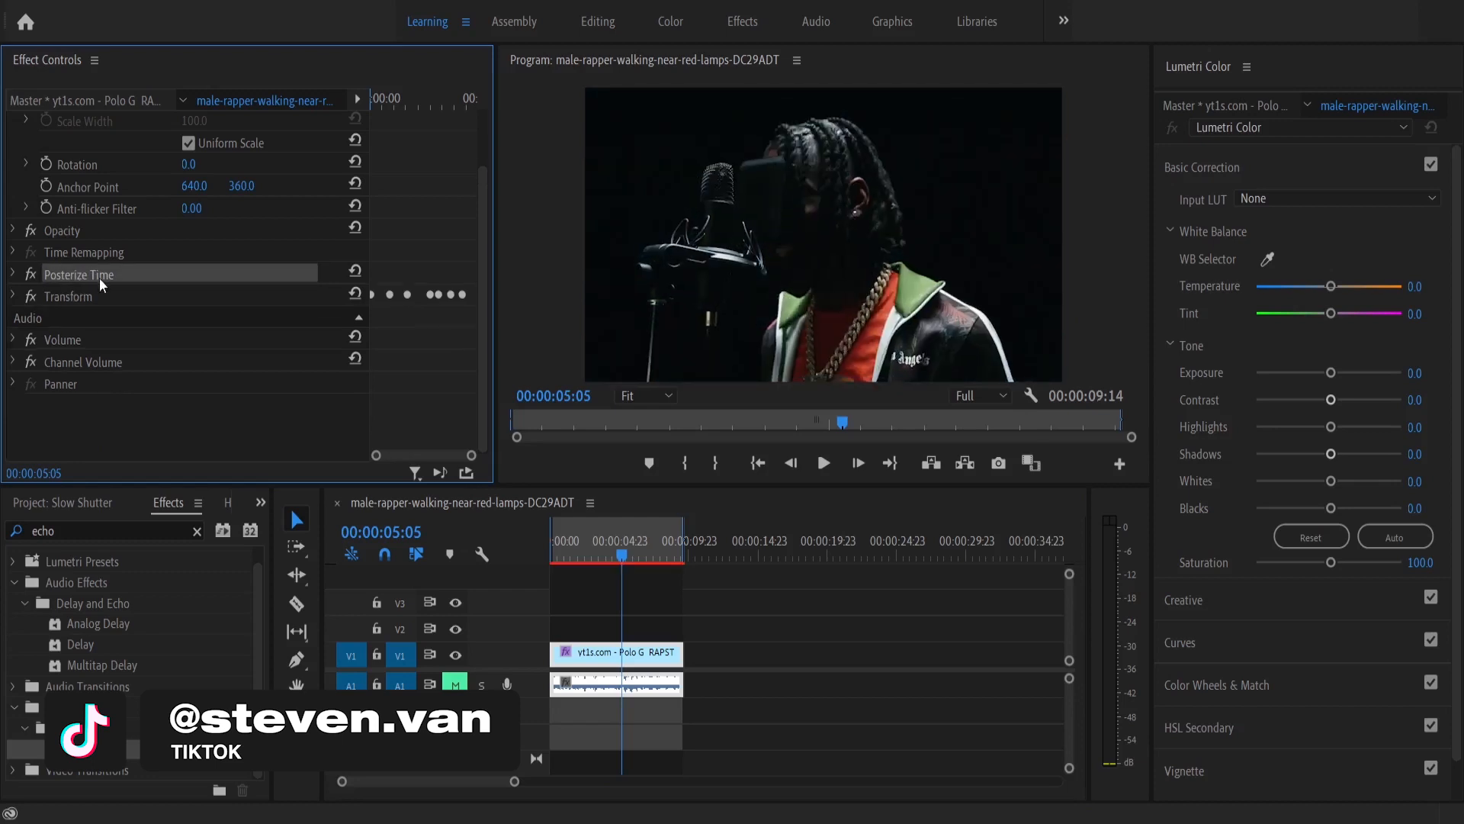
# Find the Transform effect and start keyframing its Scale at 130.
pyautogui.write('transform')
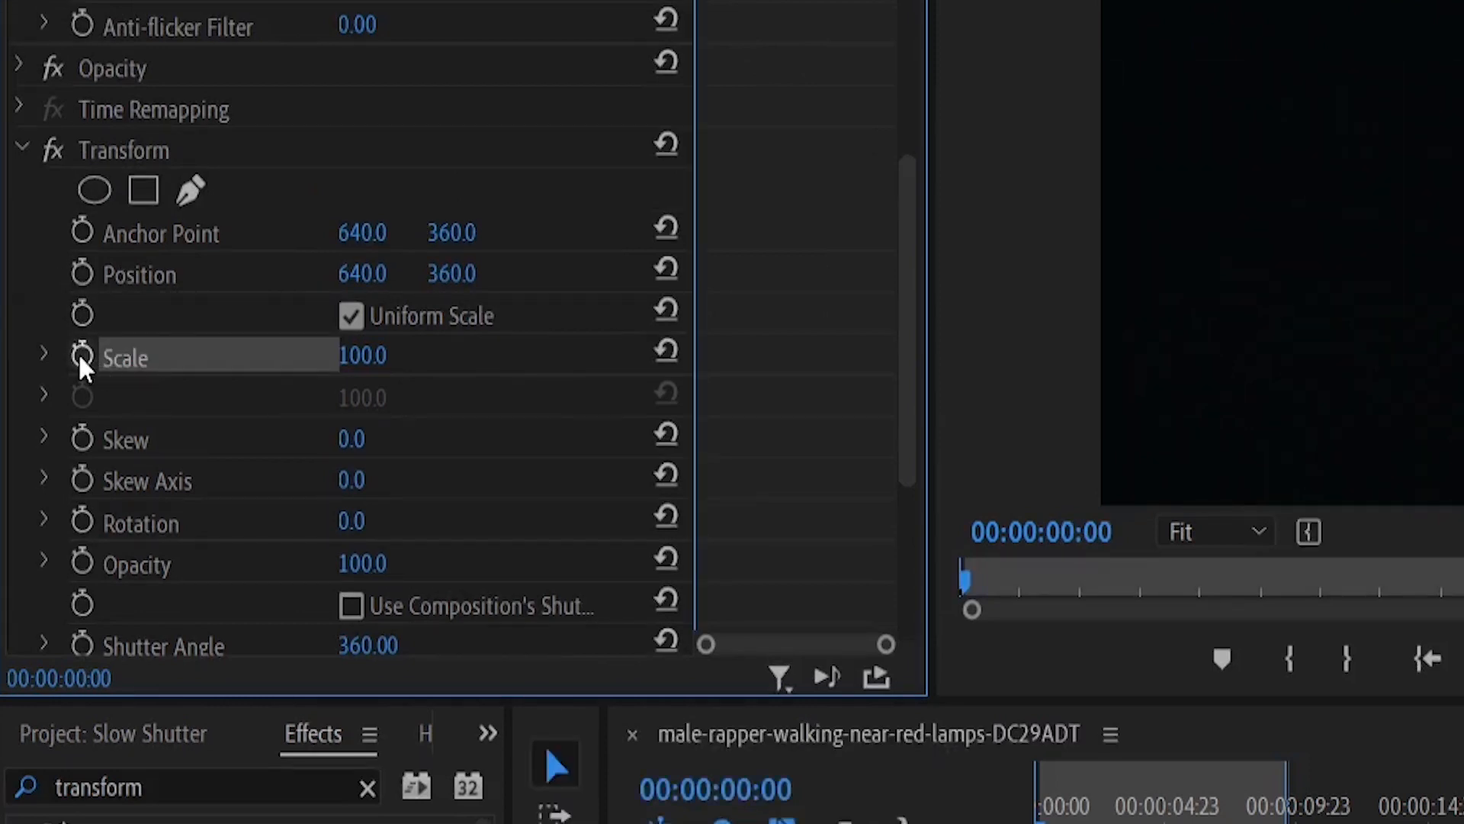
pyautogui.click(83, 357)
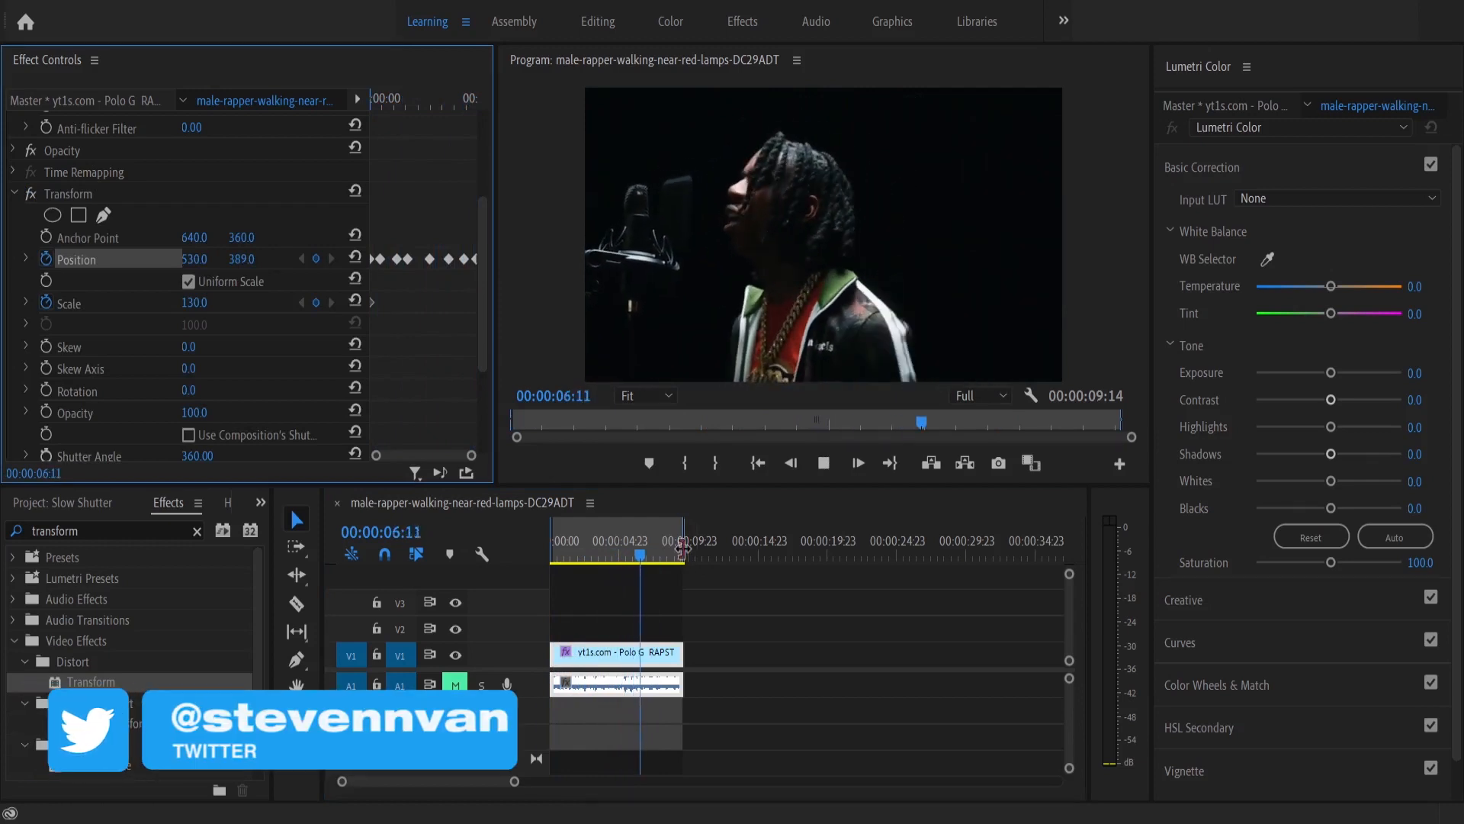
# Apply Posterize Time to the rapper clip.
pyautogui.click(823, 462)
pyautogui.write('posterize')
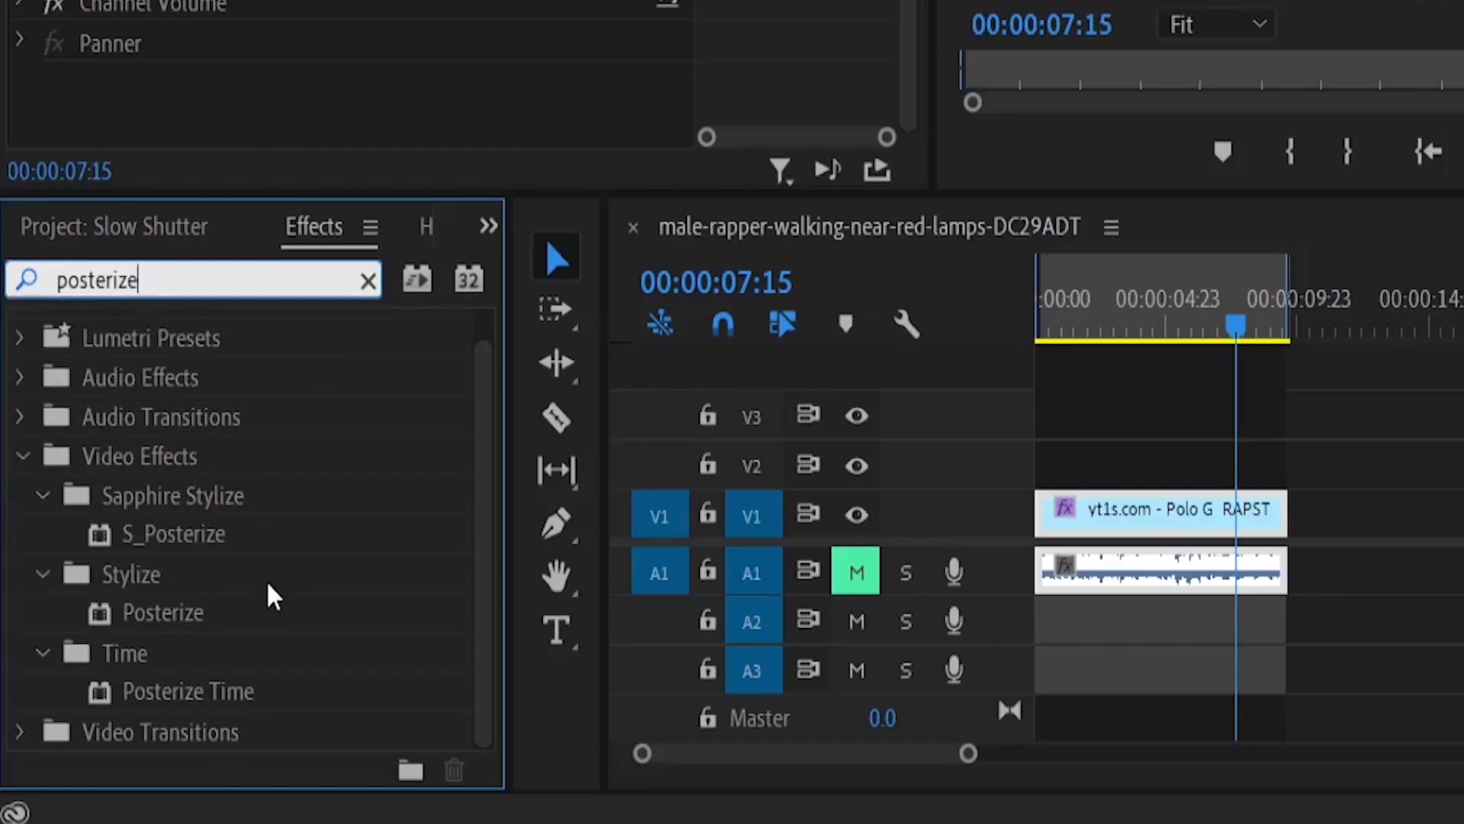
pyautogui.moveTo(187, 691); pyautogui.dragTo(1186, 523)
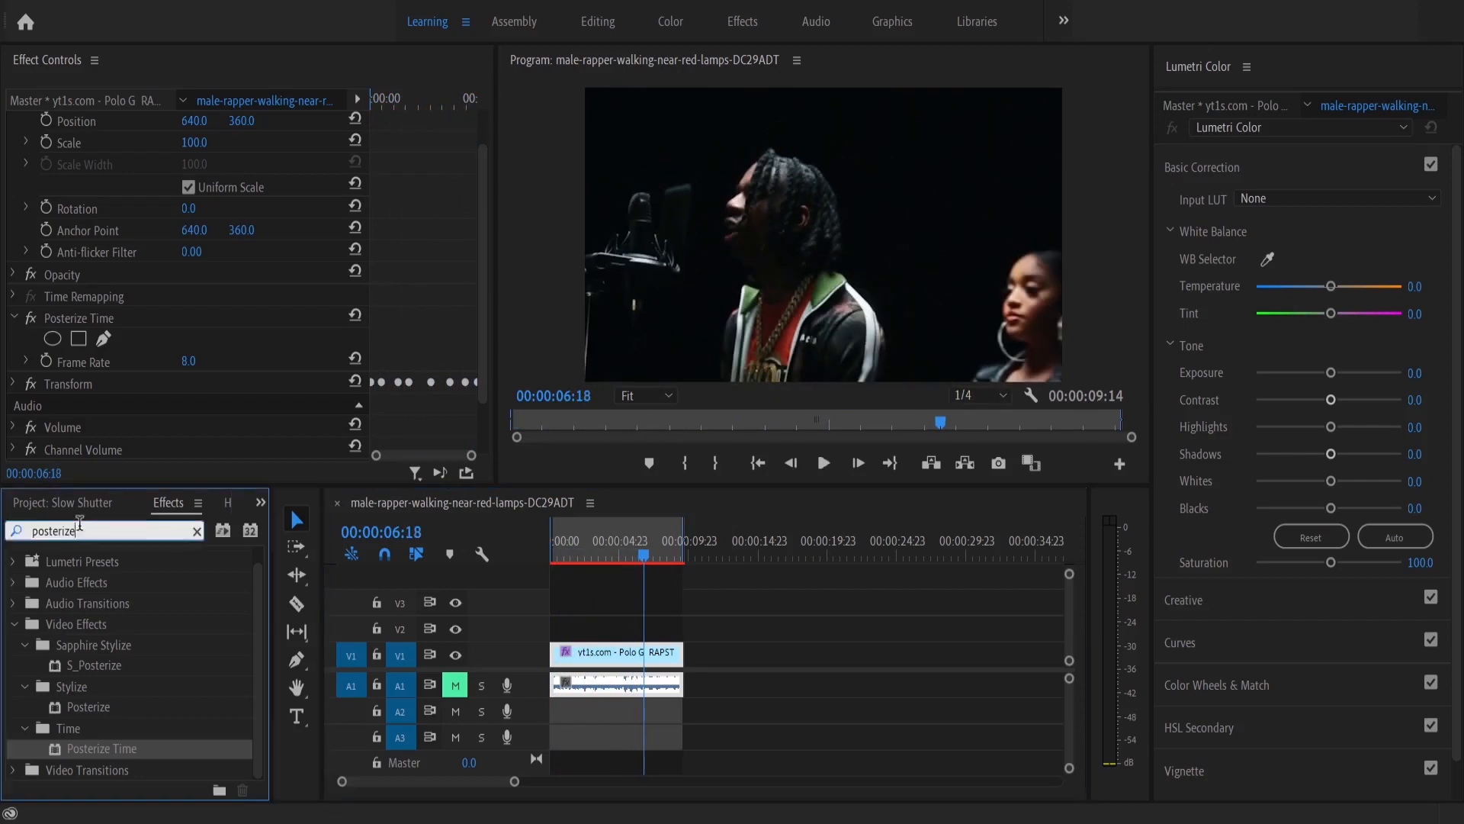
# Apply Echo to the rapper clip and expand its settings.
pyautogui.write('echo')
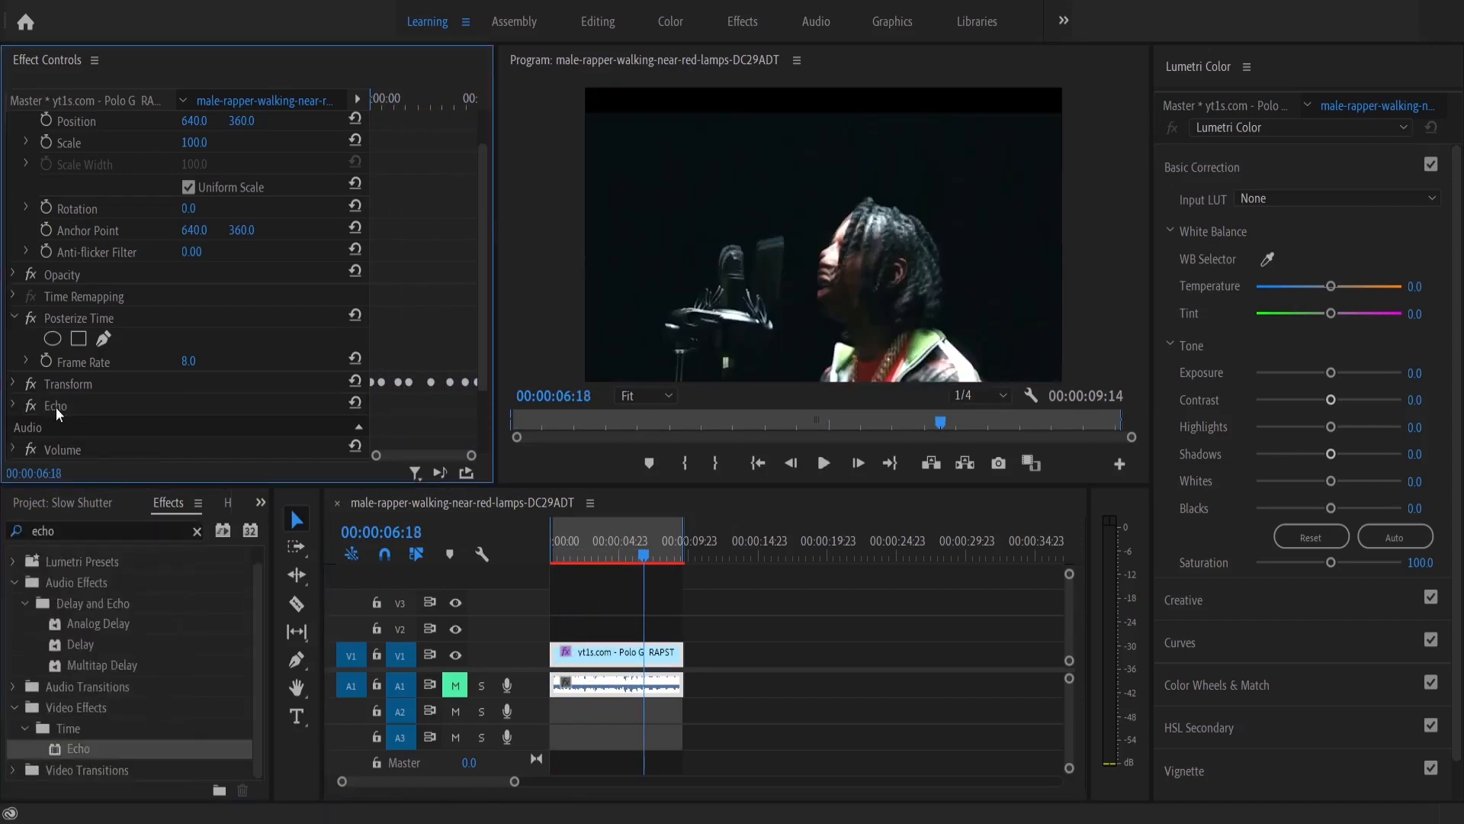
pyautogui.click(56, 405)
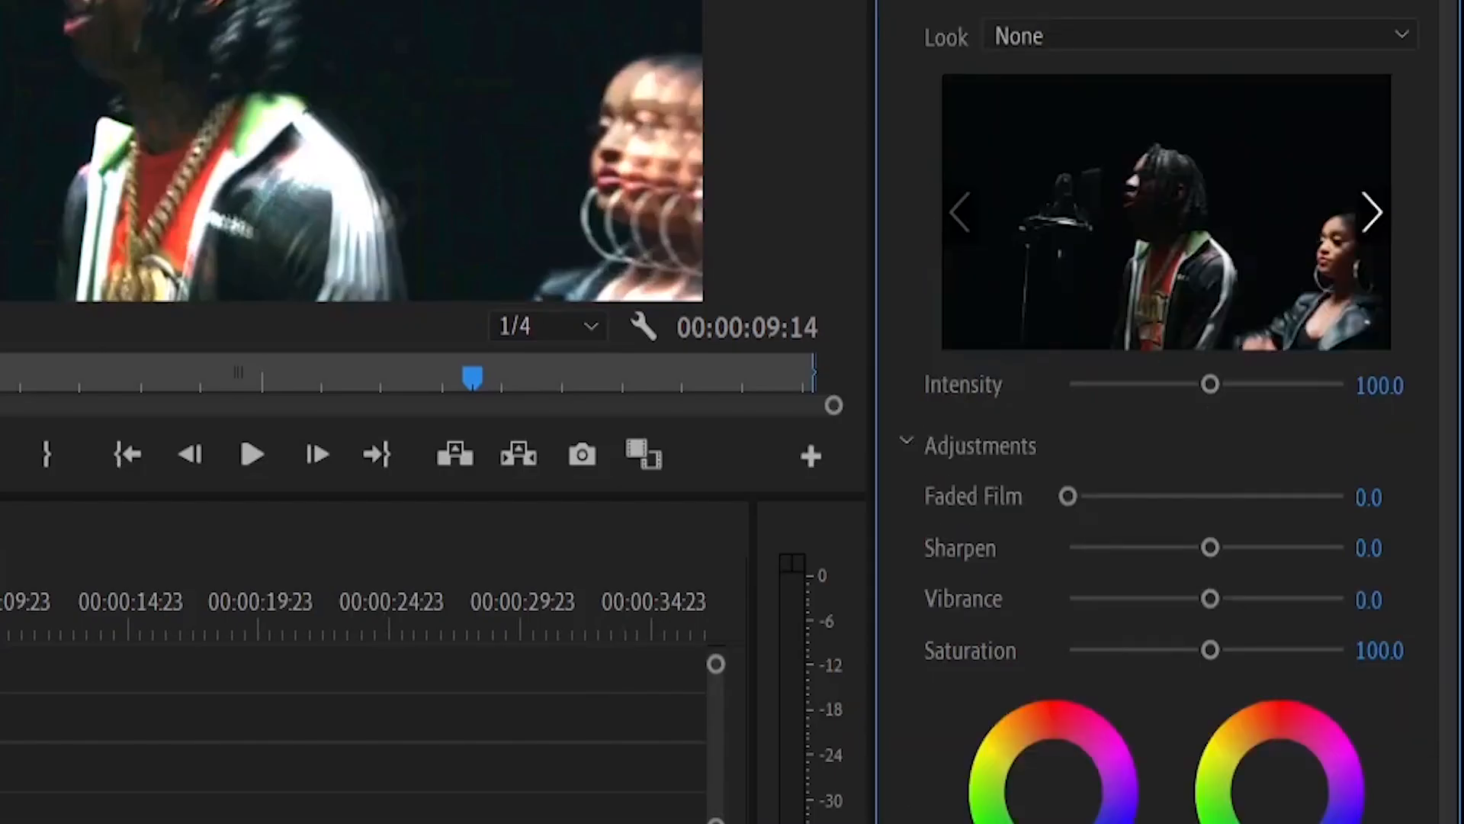
# Scroll the panel down to the Creative look adjustments.
pyautogui.scroll(-3)
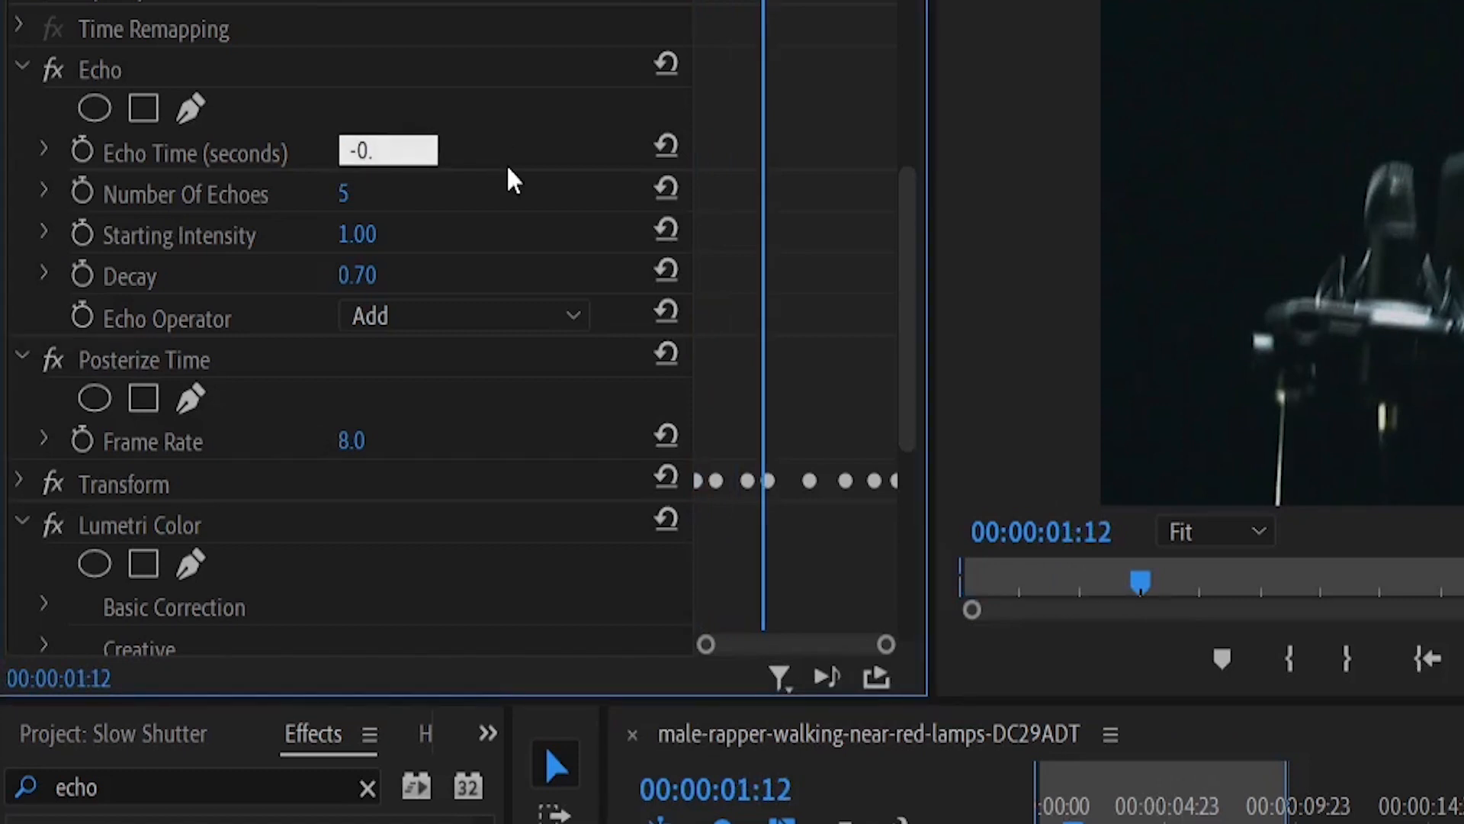
# Enter -0.100 as the Echo Time in seconds.
pyautogui.write('-0.100')
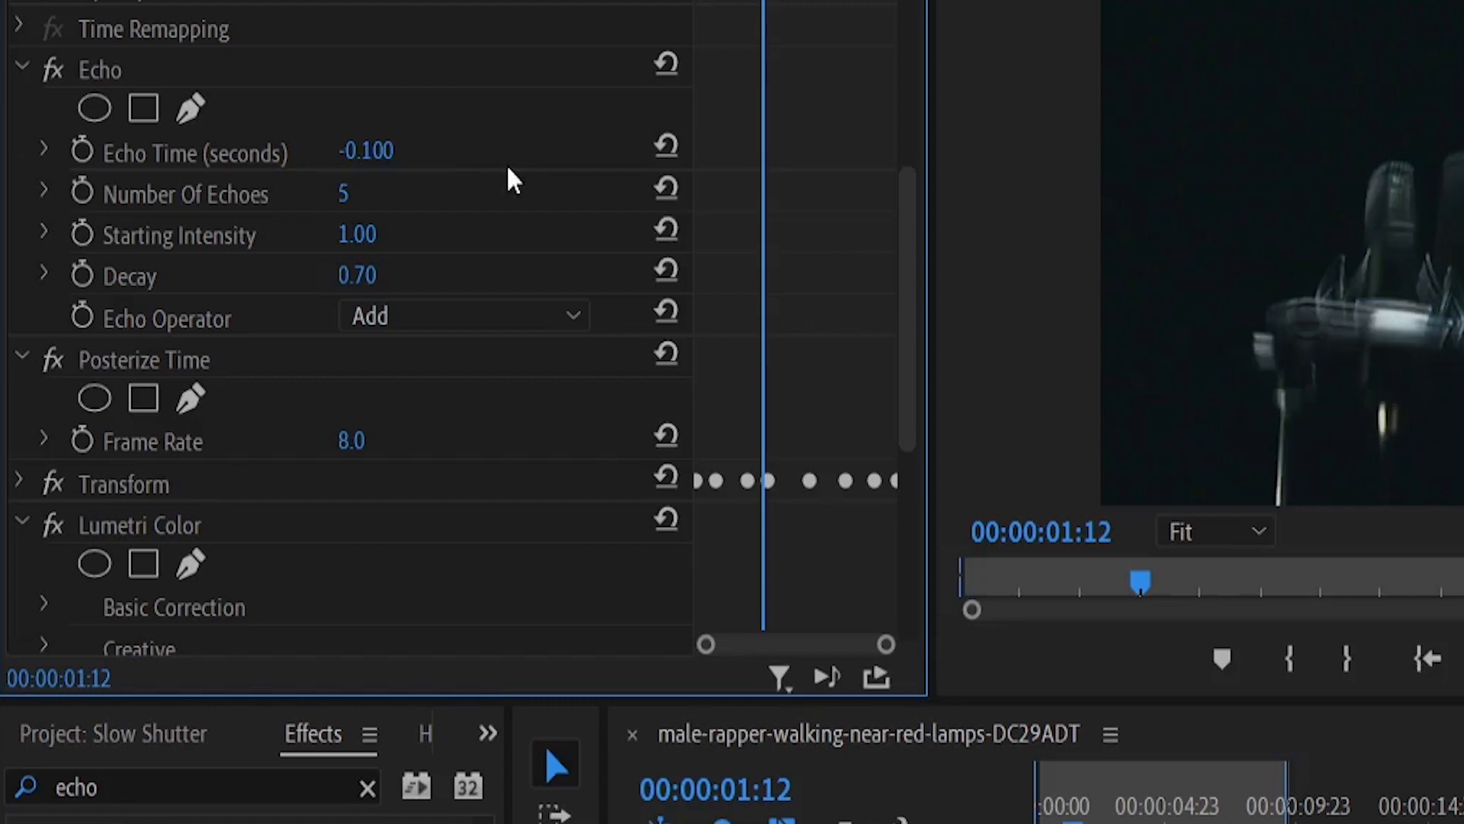